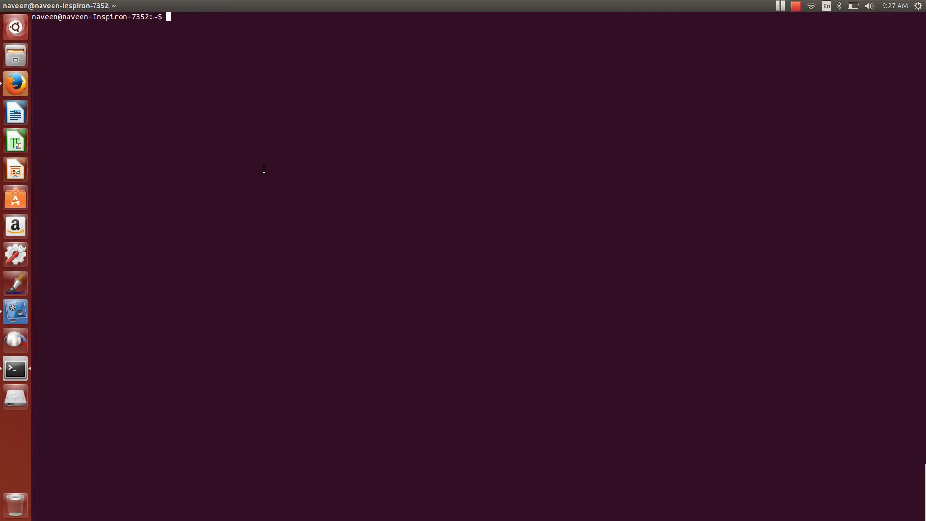
# Run ps -e to list every process on the system
pyautogui.write('ps')
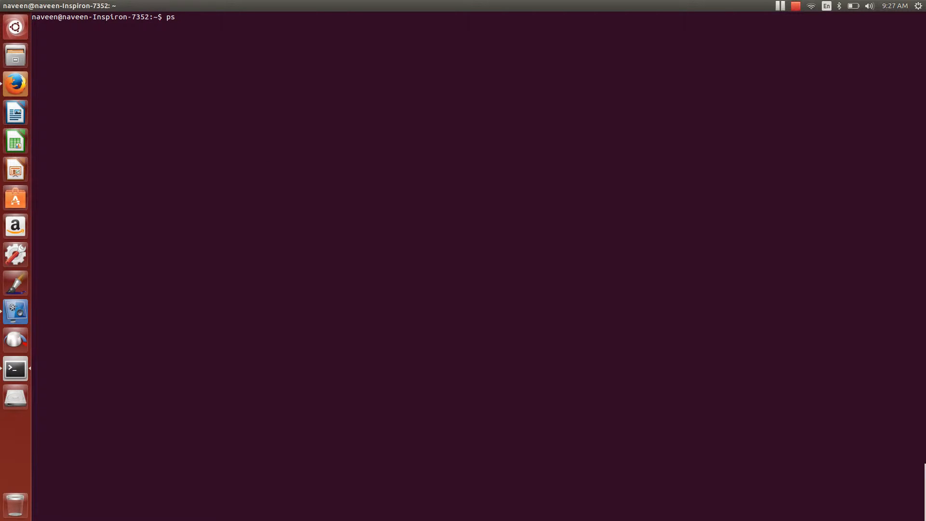
pyautogui.write('-e')
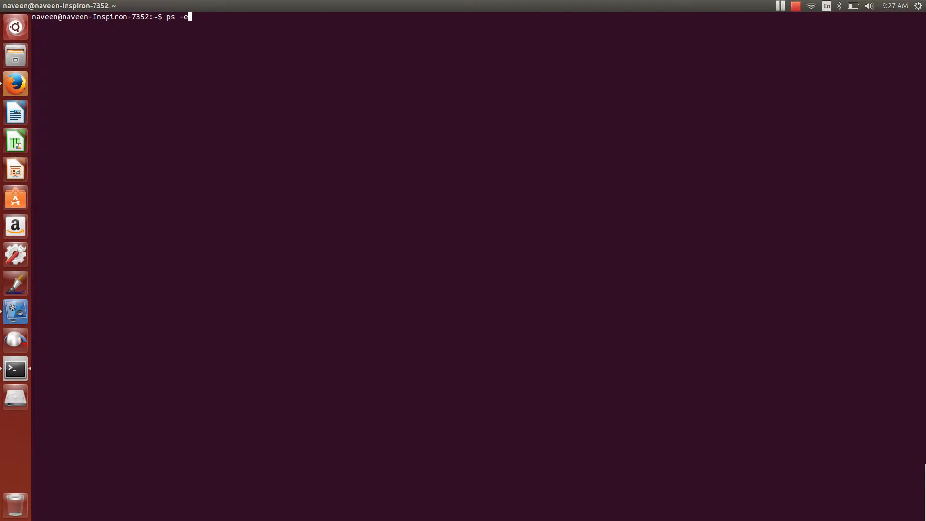
pyautogui.press('Return')
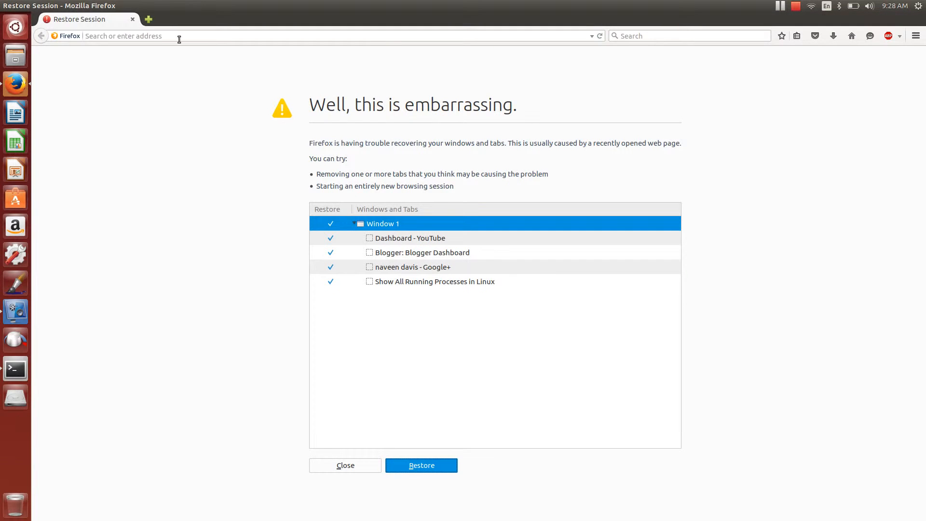
pyautogui.moveTo(196, 110)
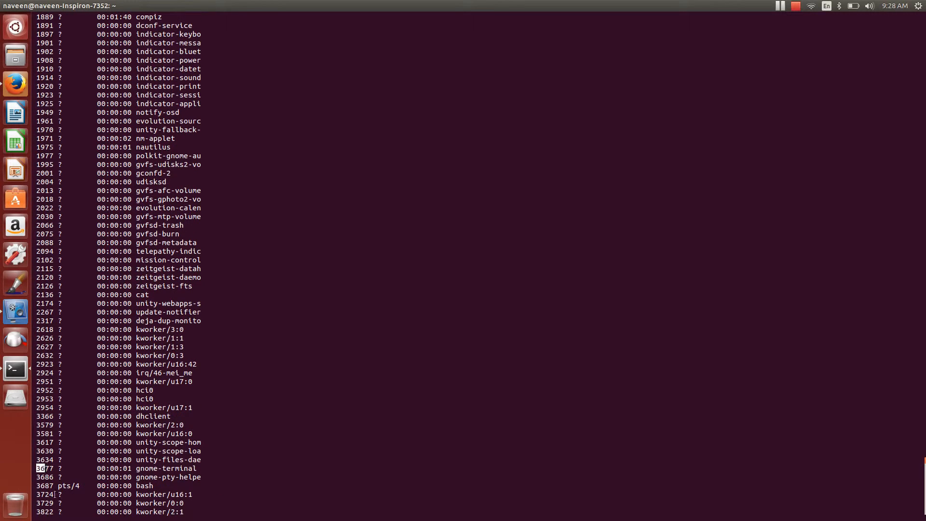
pyautogui.moveTo(264, 485)
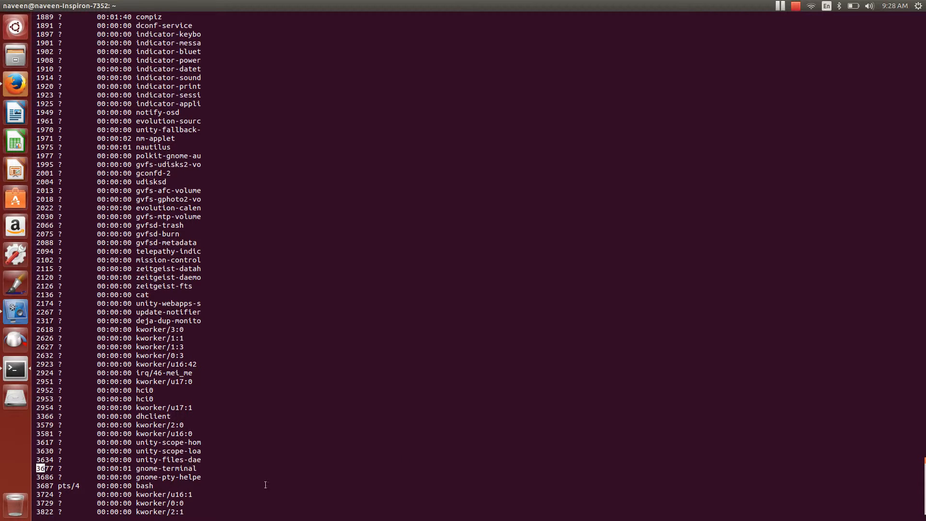
pyautogui.moveTo(921, 359)
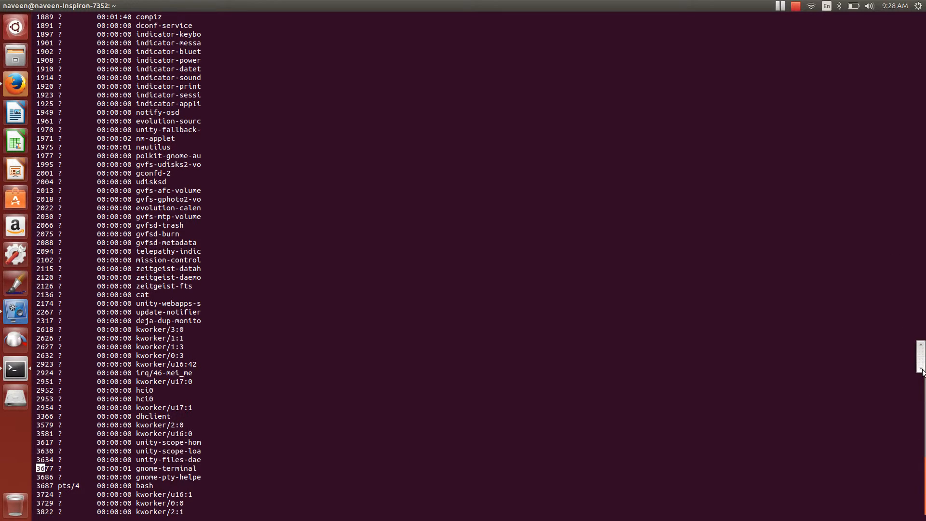
# Scroll to the end of the ps -e output where firefox shows PID 3948, and start the kill command
pyautogui.scroll(-3)
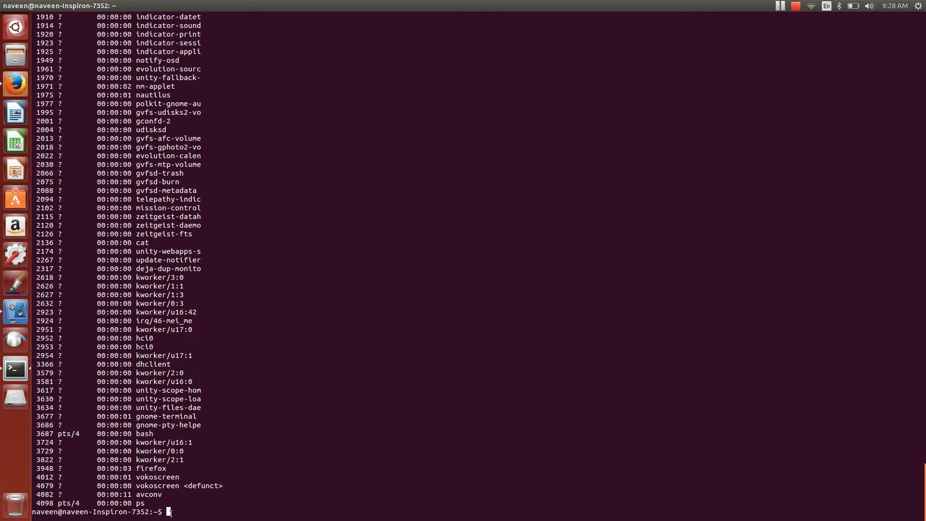
pyautogui.write('k')
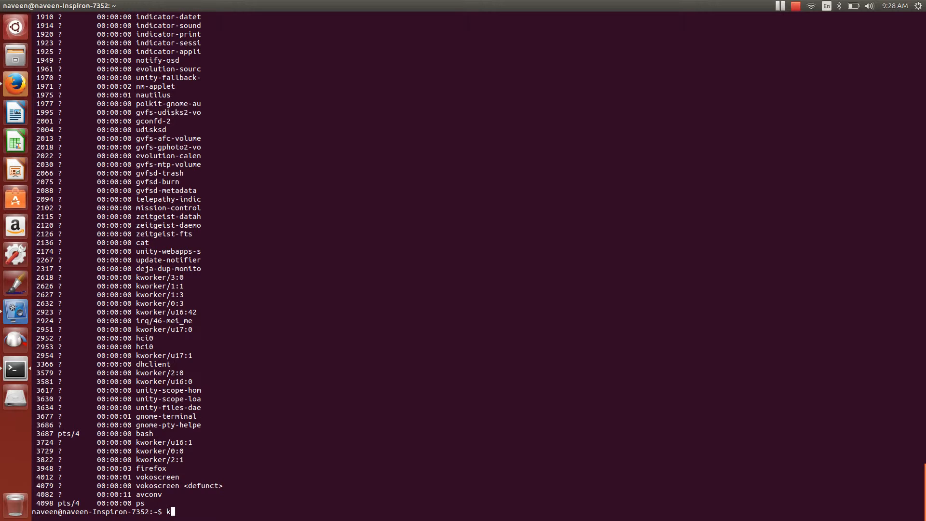
# Run kill 3948 to terminate the firefox process
pyautogui.write('ill')
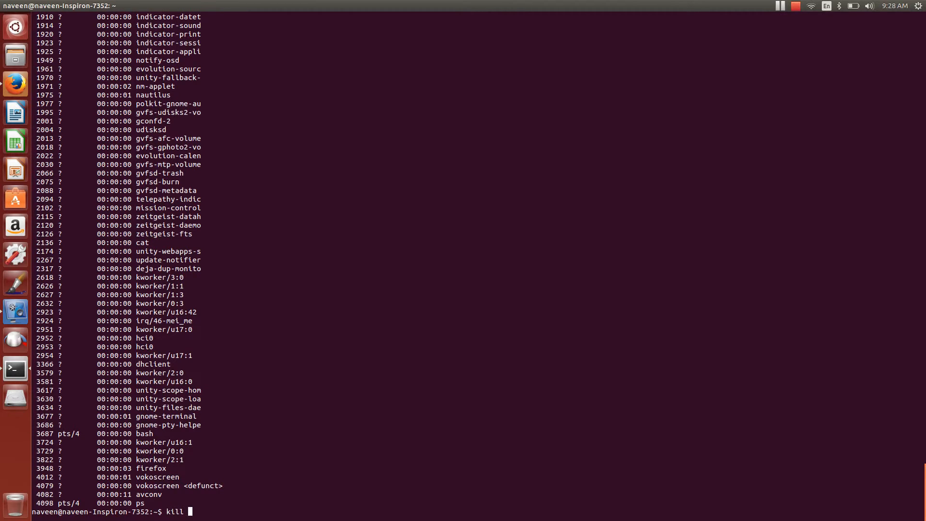
pyautogui.write('3948')
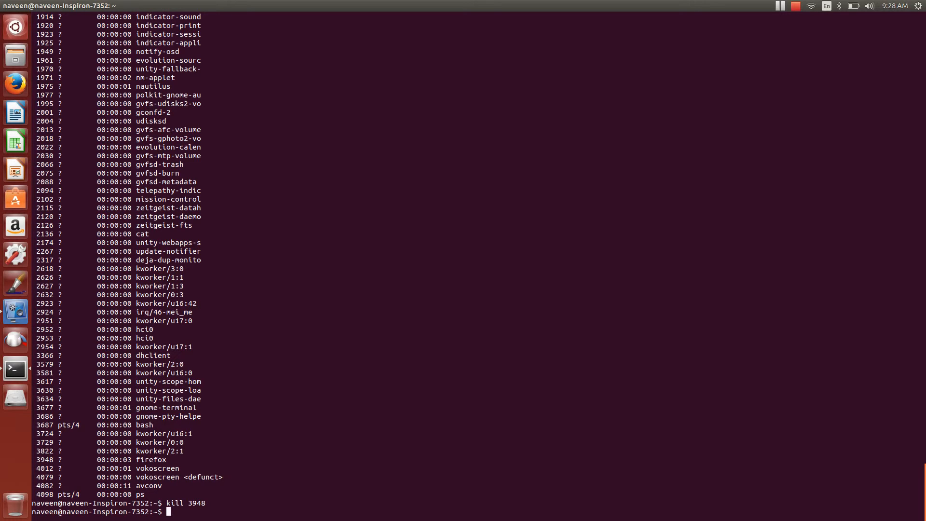
pyautogui.moveTo(74, 387)
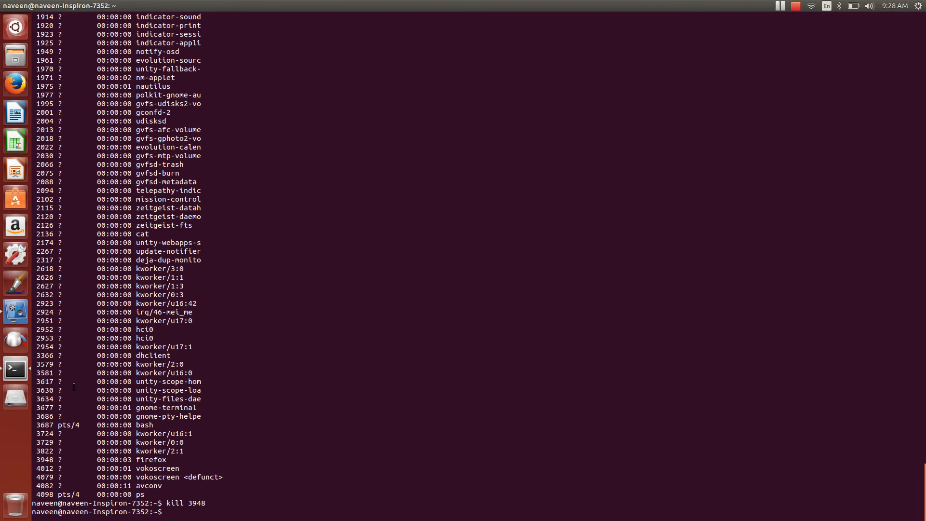